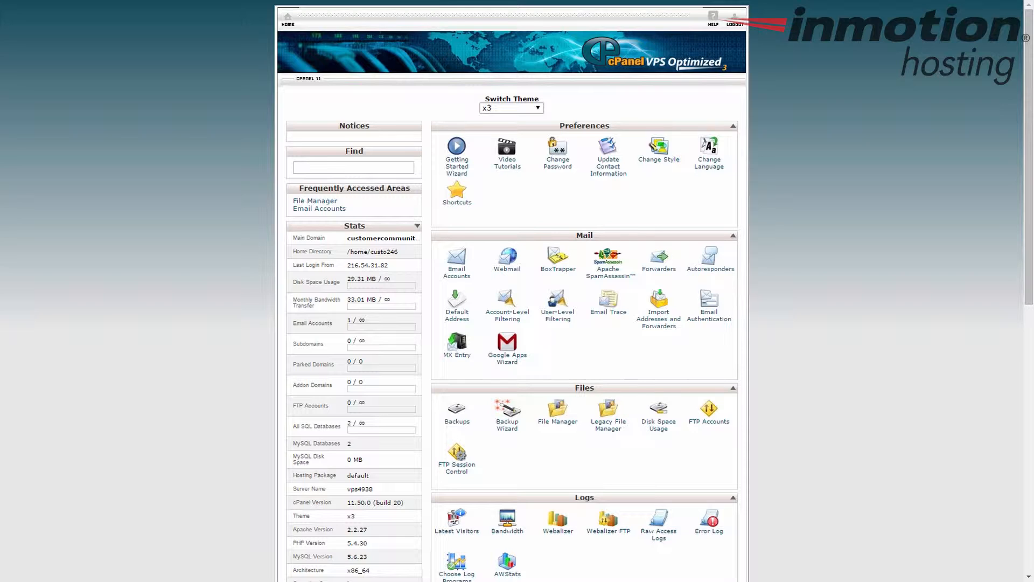
mouse_move(729, 196)
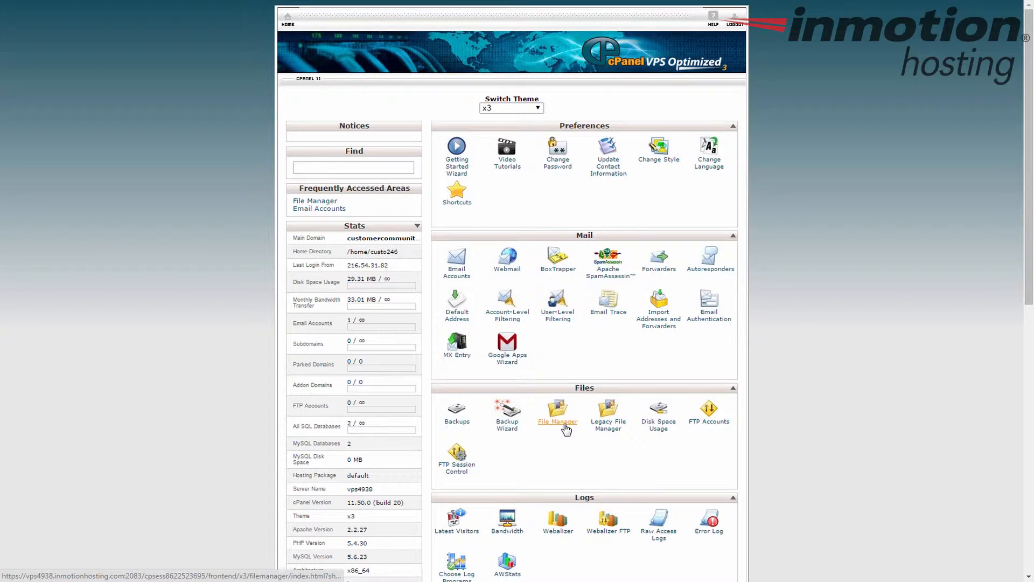
- Launch File Manager from the cPanel home page's Files section
click(557, 413)
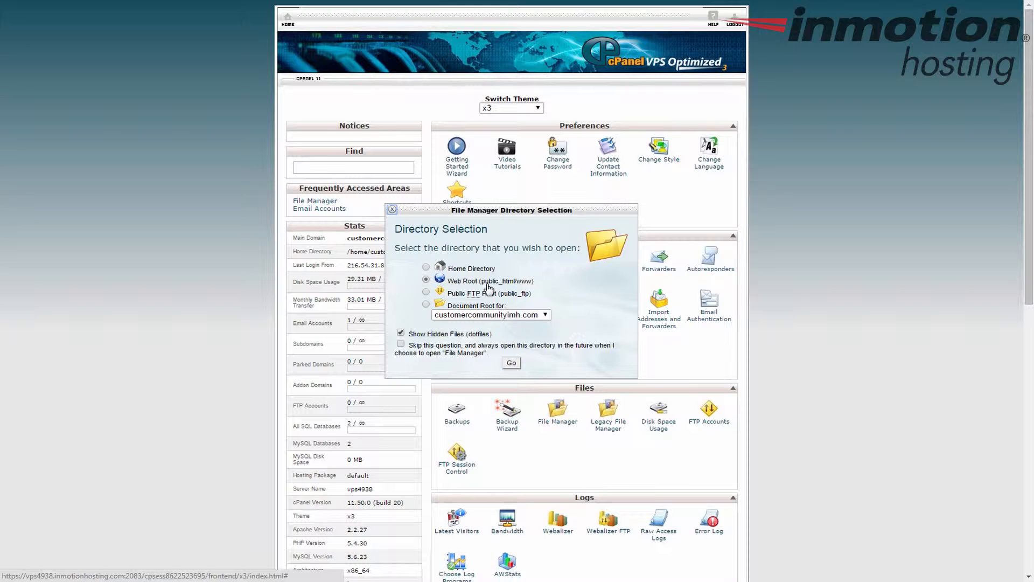
mouse_move(427, 343)
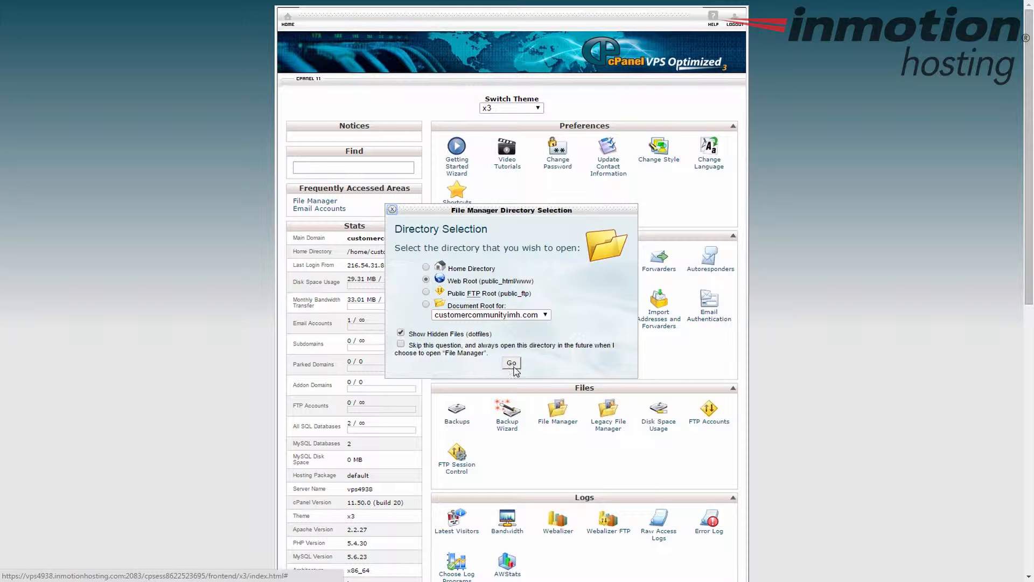
- Confirm the Web Root choice so File Manager lists the public_html contents
click(510, 363)
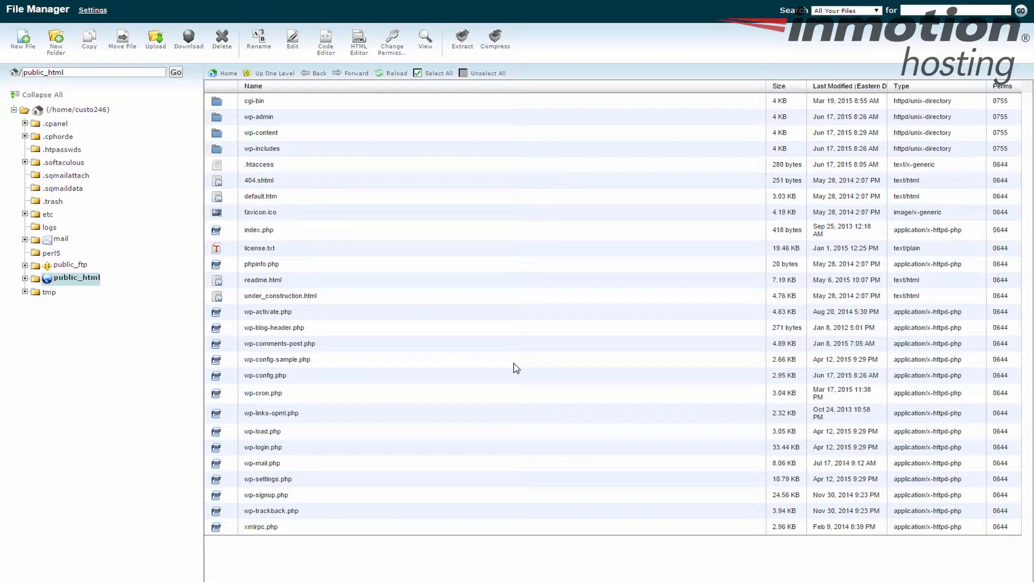
mouse_move(192, 60)
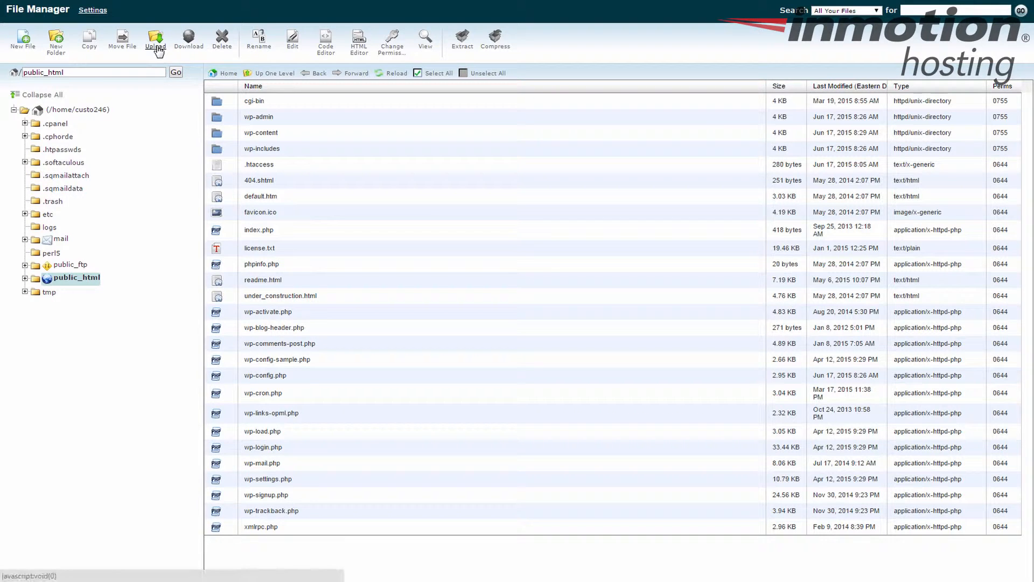
- Start an upload into public_html and bring up the computer's file picker at Downloads
click(155, 38)
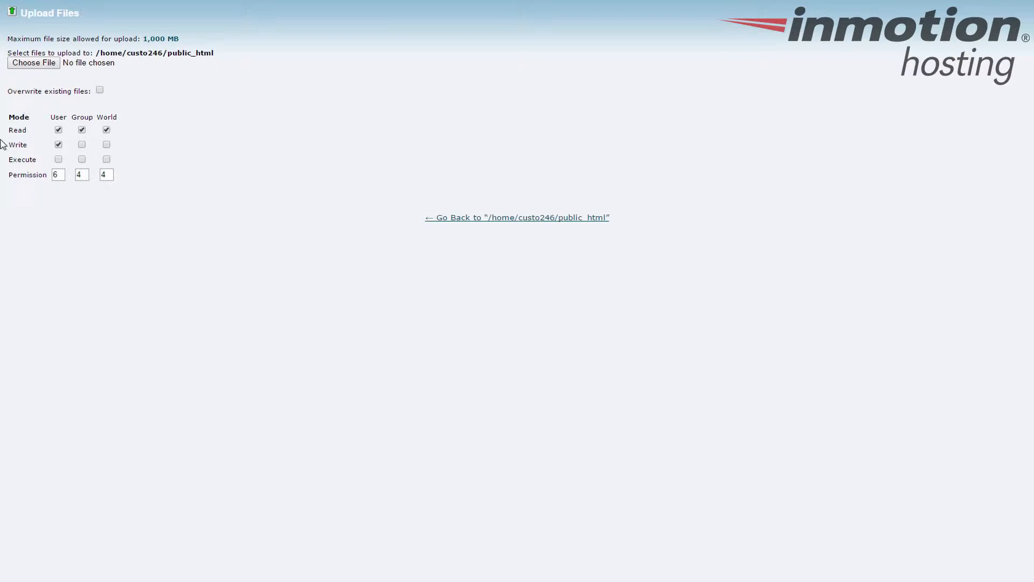
mouse_move(84, 207)
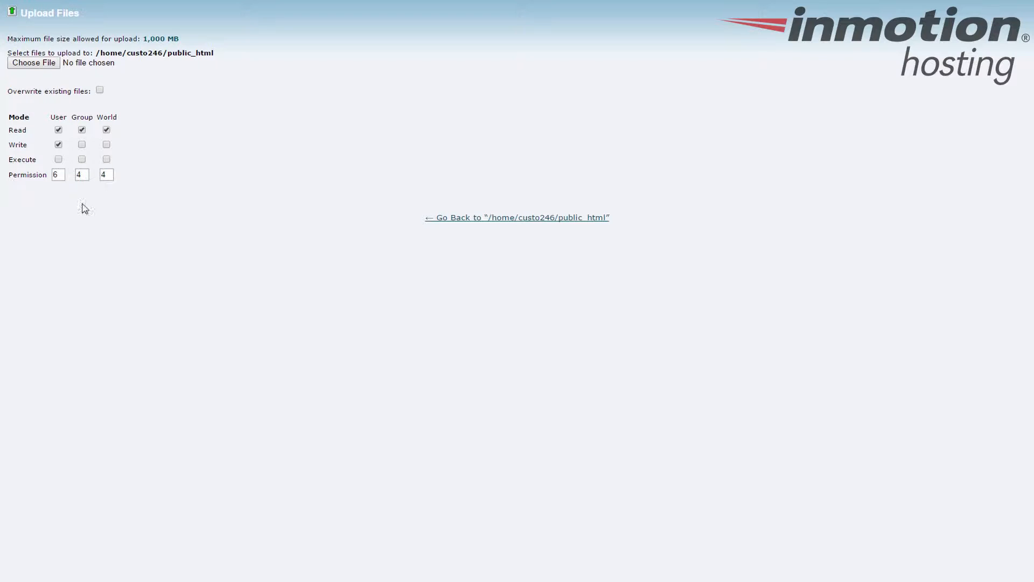
mouse_move(139, 127)
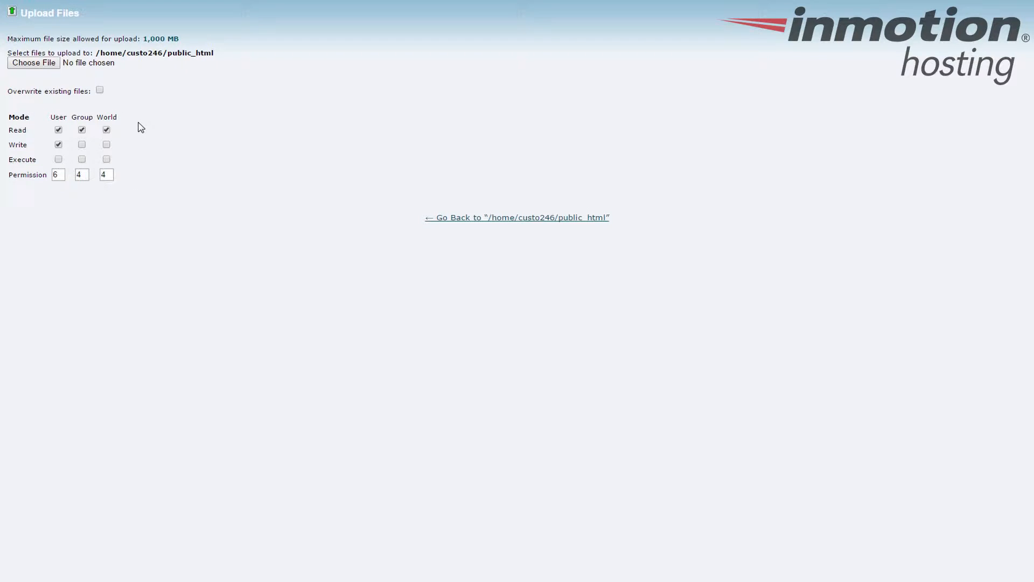
mouse_move(52, 78)
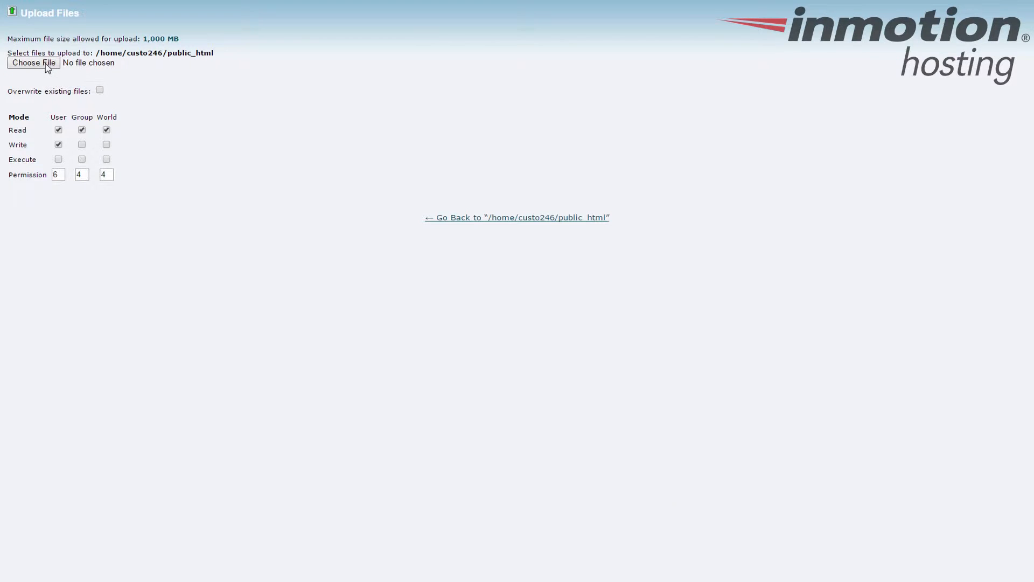
click(33, 62)
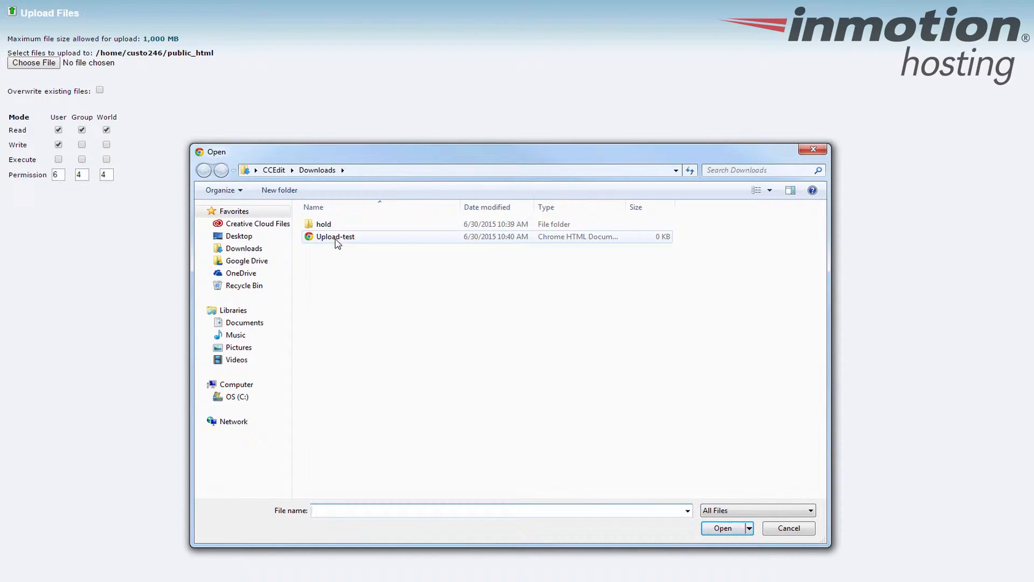
- Choose Upload-test from Downloads and upload it into public_html
click(335, 236)
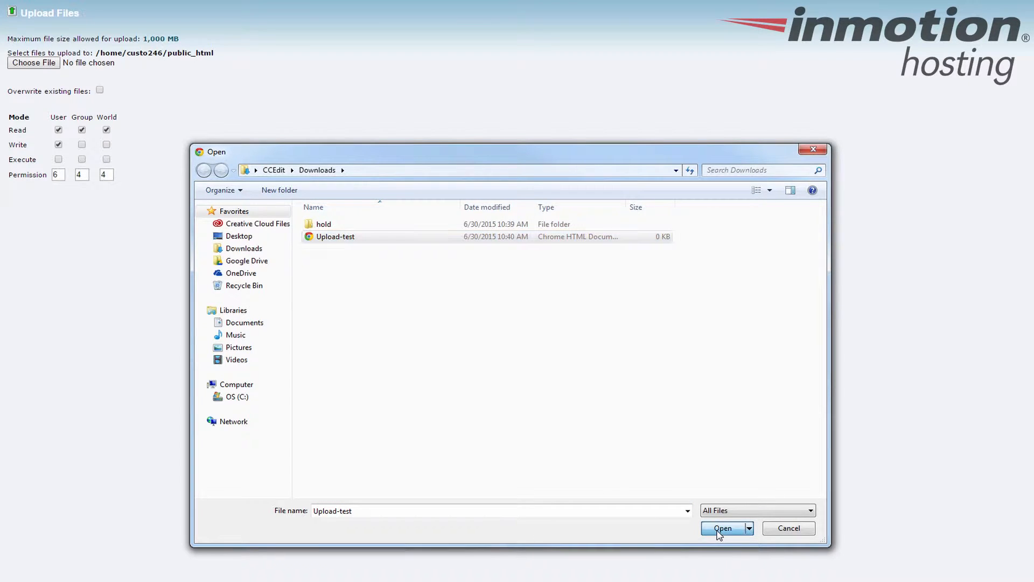
click(722, 527)
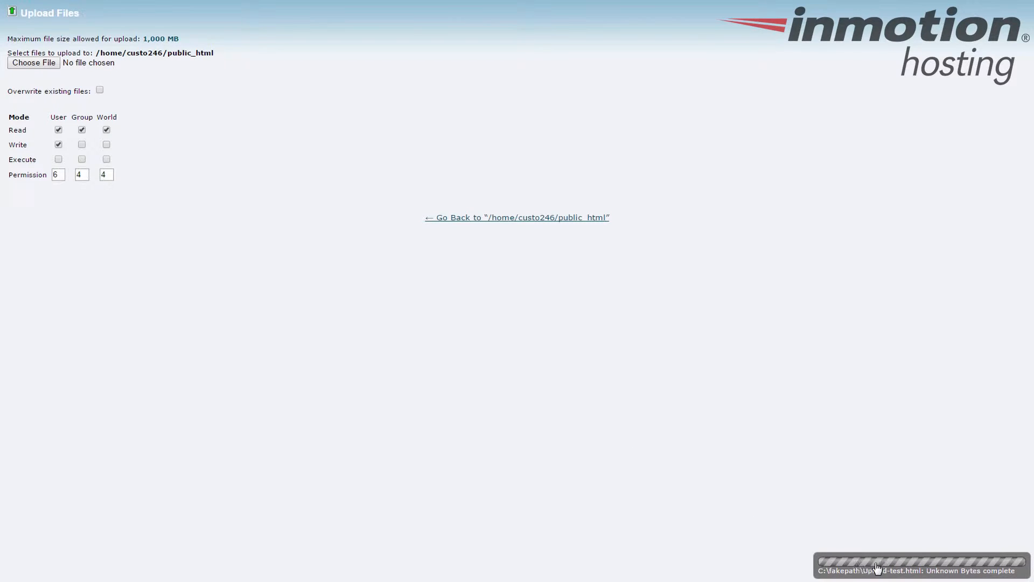
mouse_move(480, 495)
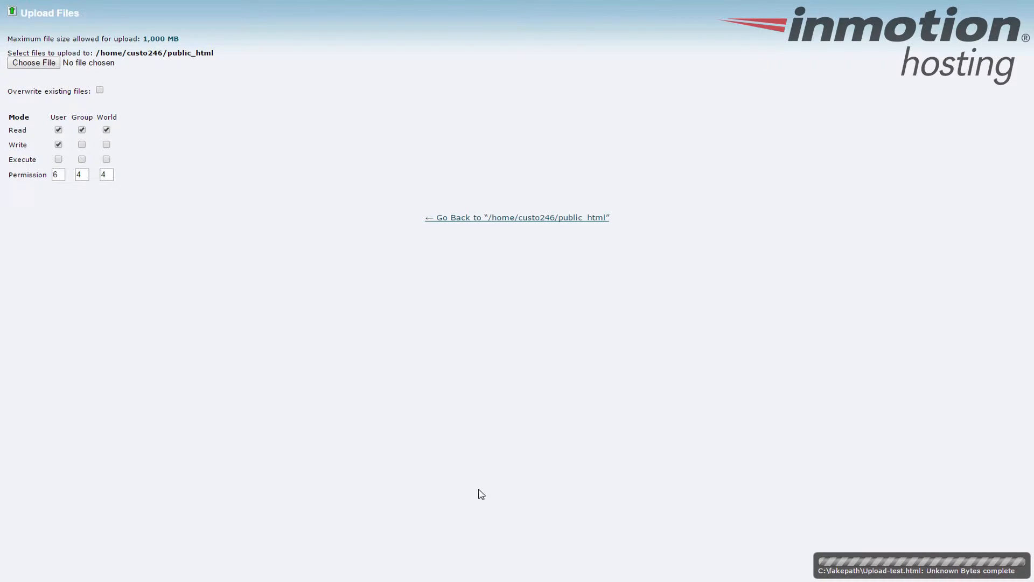
mouse_move(533, 410)
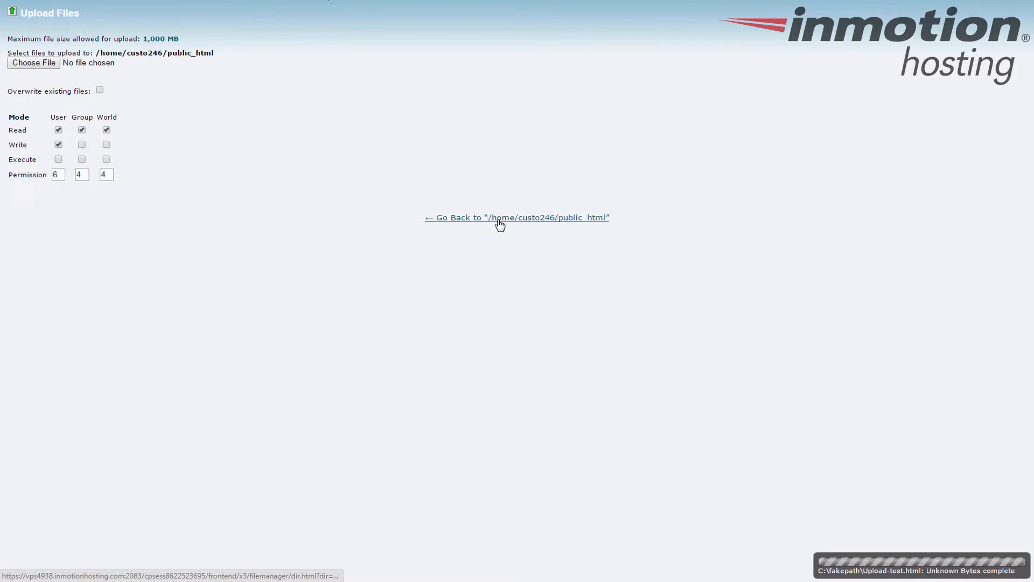
- Return to the public_html listing and select the newly uploaded Upload-test.html
click(516, 217)
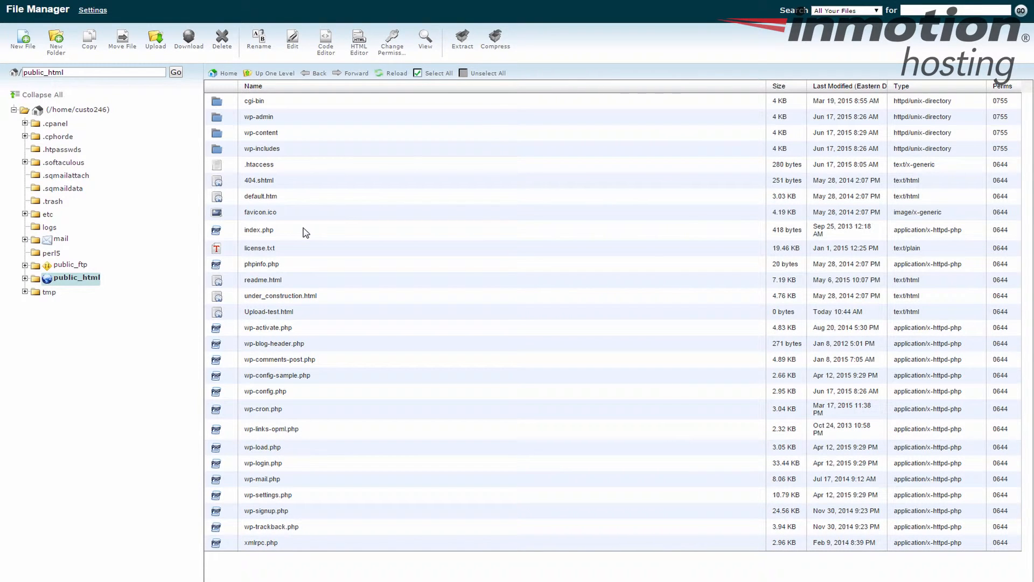
mouse_move(304, 314)
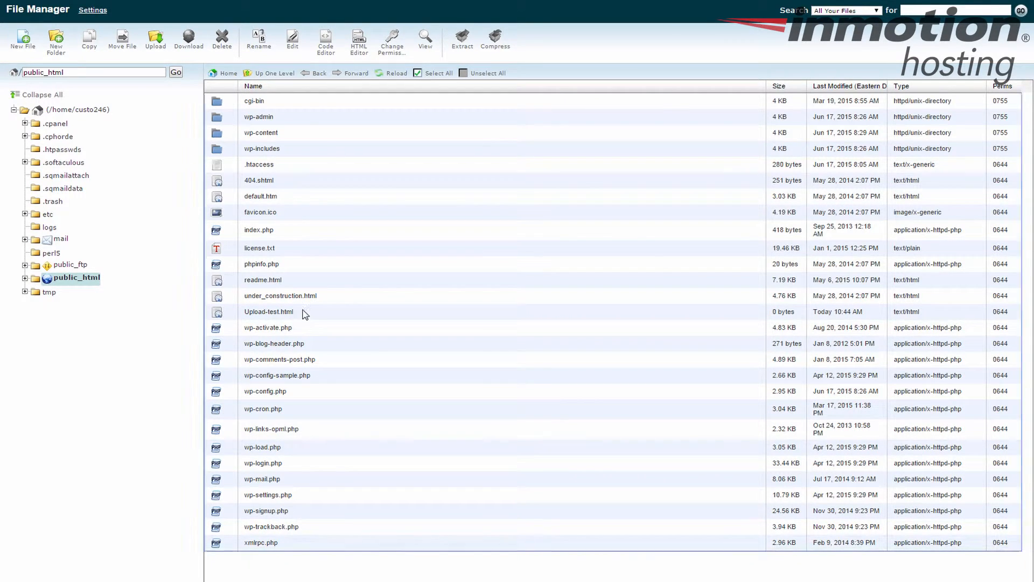
click(269, 311)
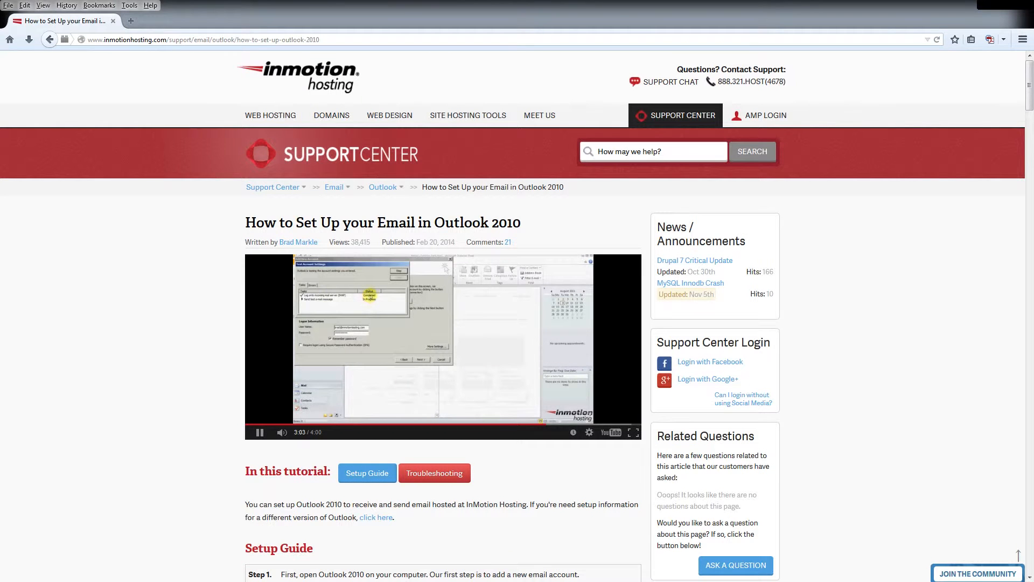
- Go through WordPress tutorials to the Support Center's Join the Community page
click(977, 572)
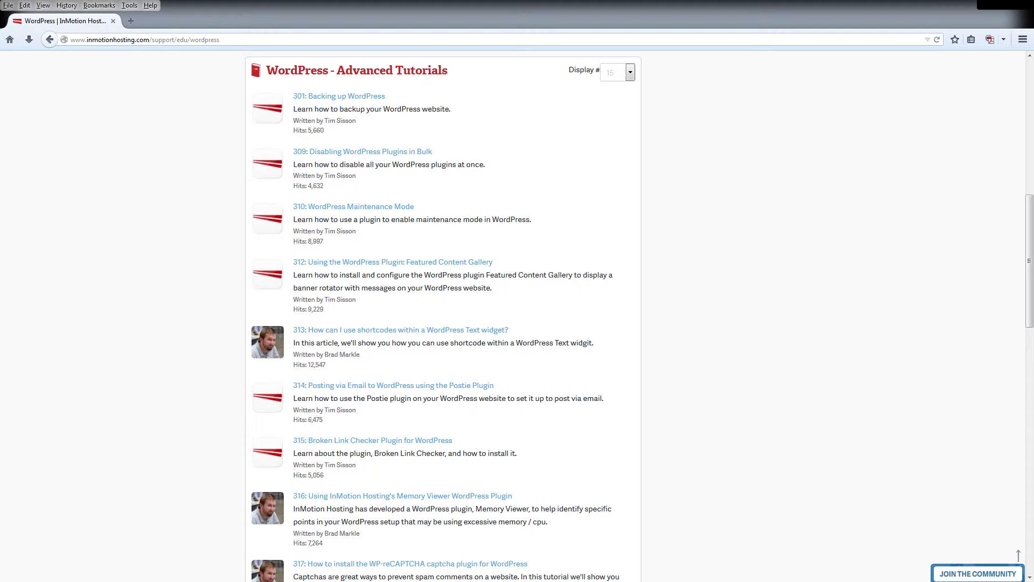
click(977, 572)
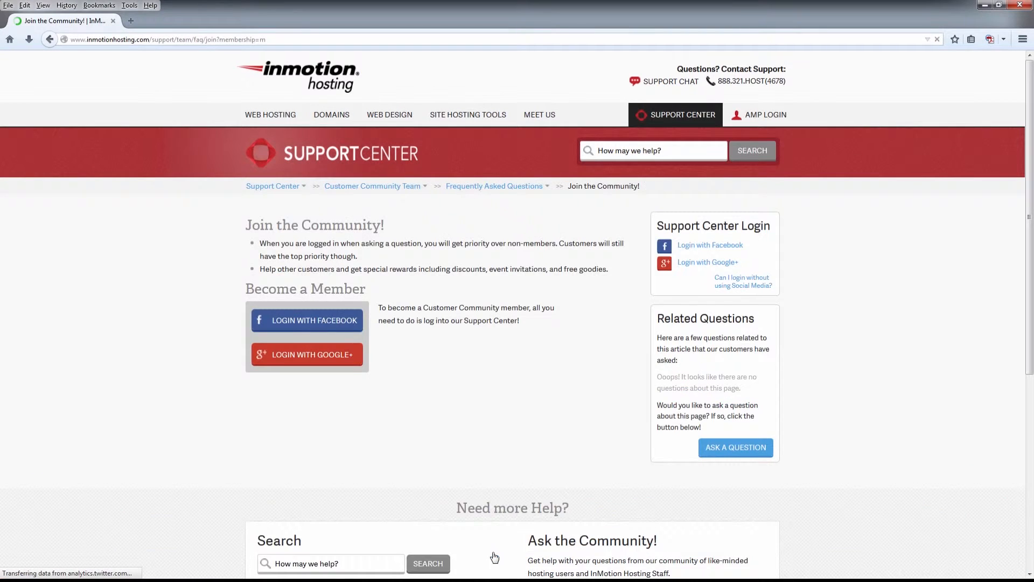